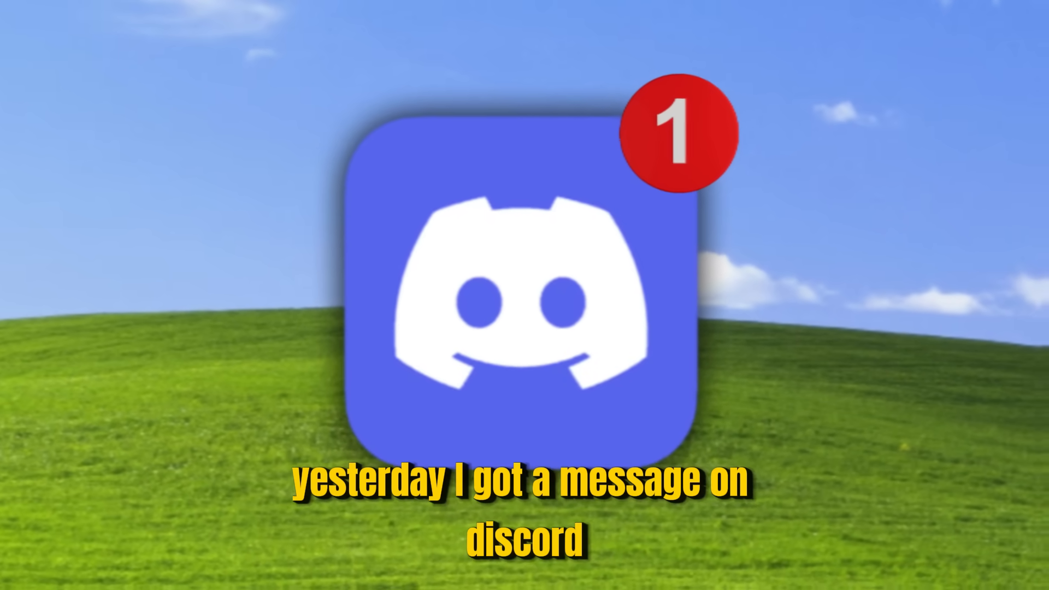
# Browse the current page, then return to the Nexus Gaming site.
pyautogui.click(526, 288)
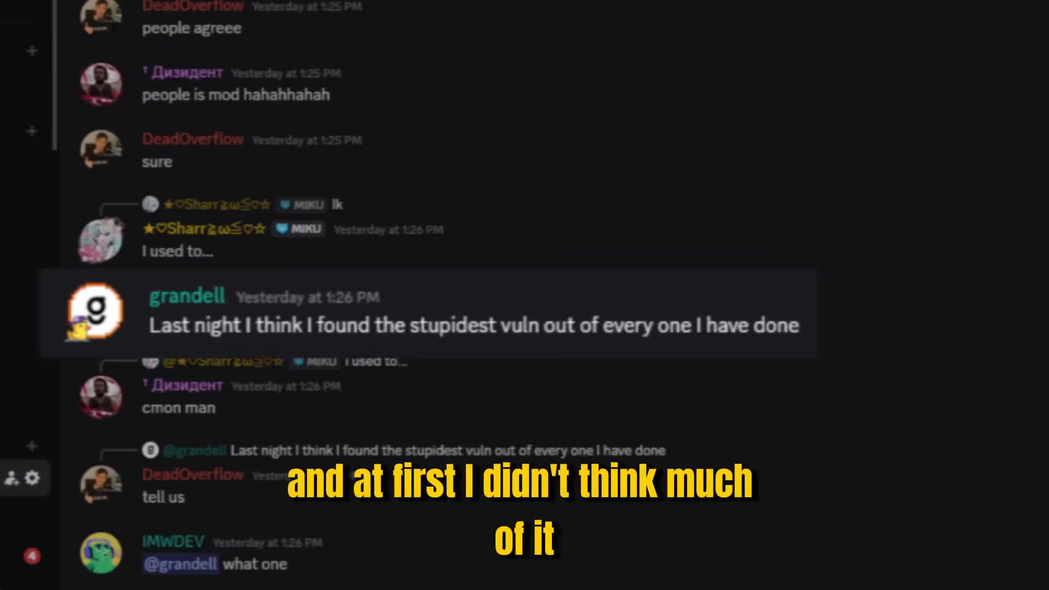
pyautogui.scroll(-3)
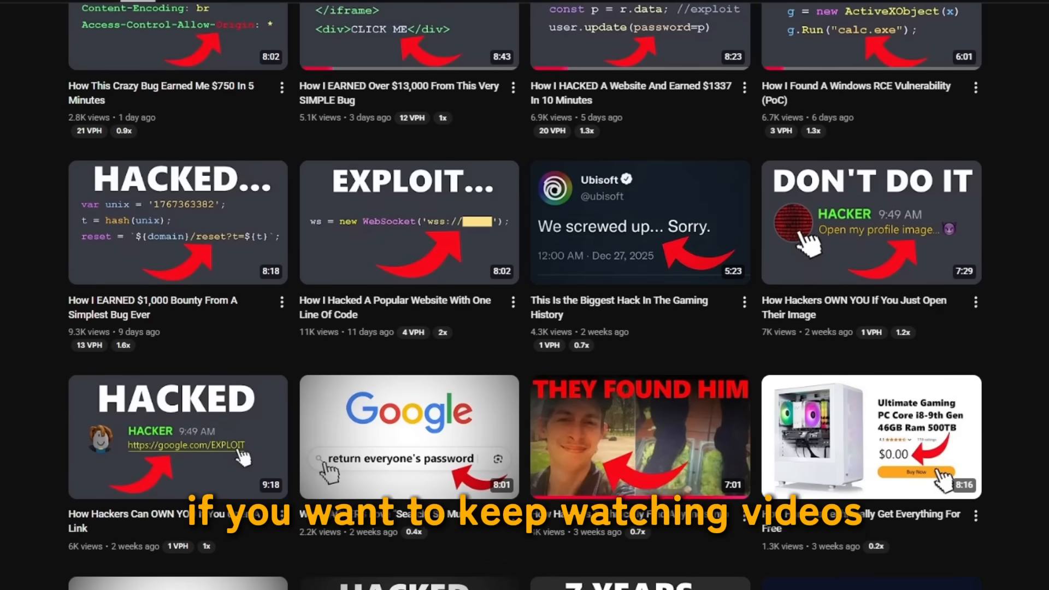
pyautogui.scroll(-3)
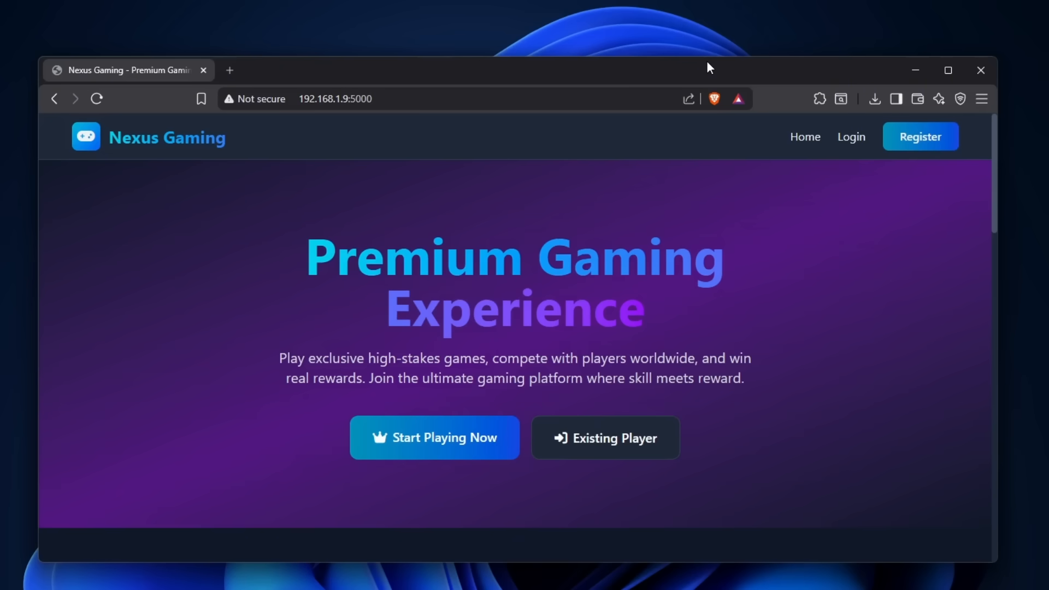
pyautogui.moveTo(231, 142)
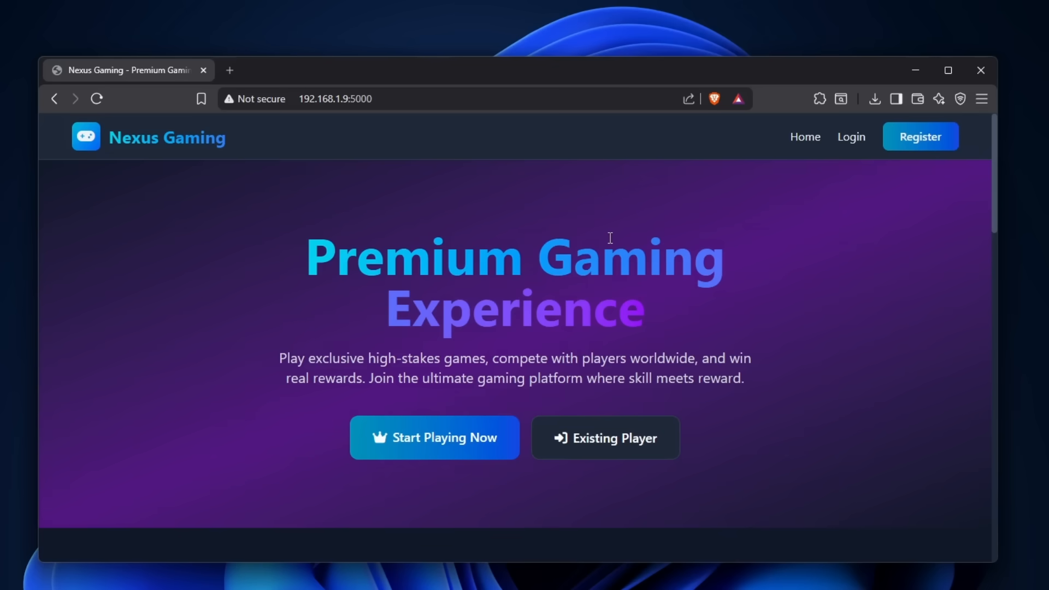
pyautogui.moveTo(597, 218)
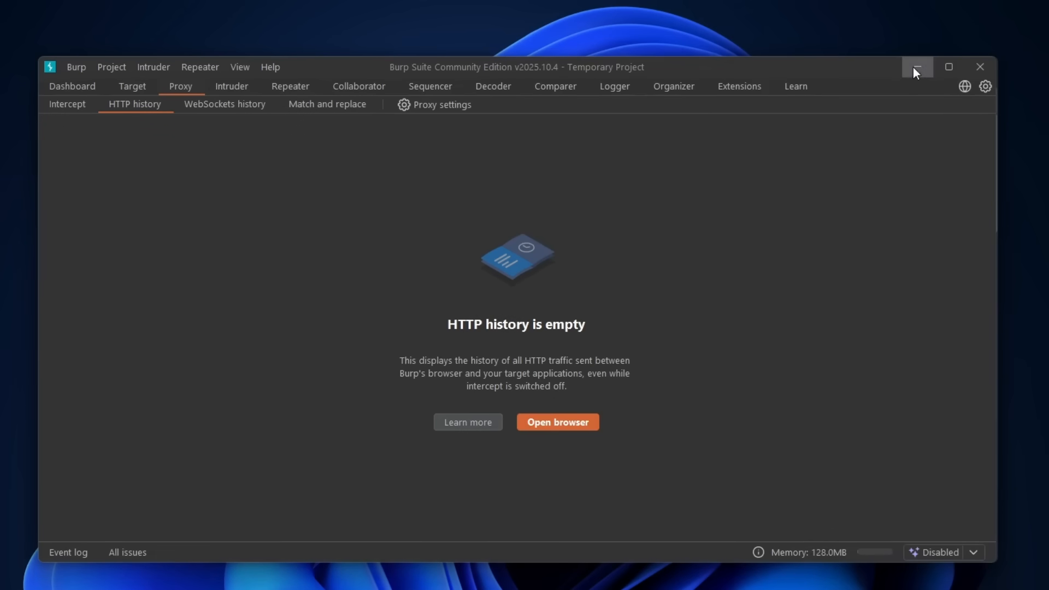
pyautogui.click(557, 421)
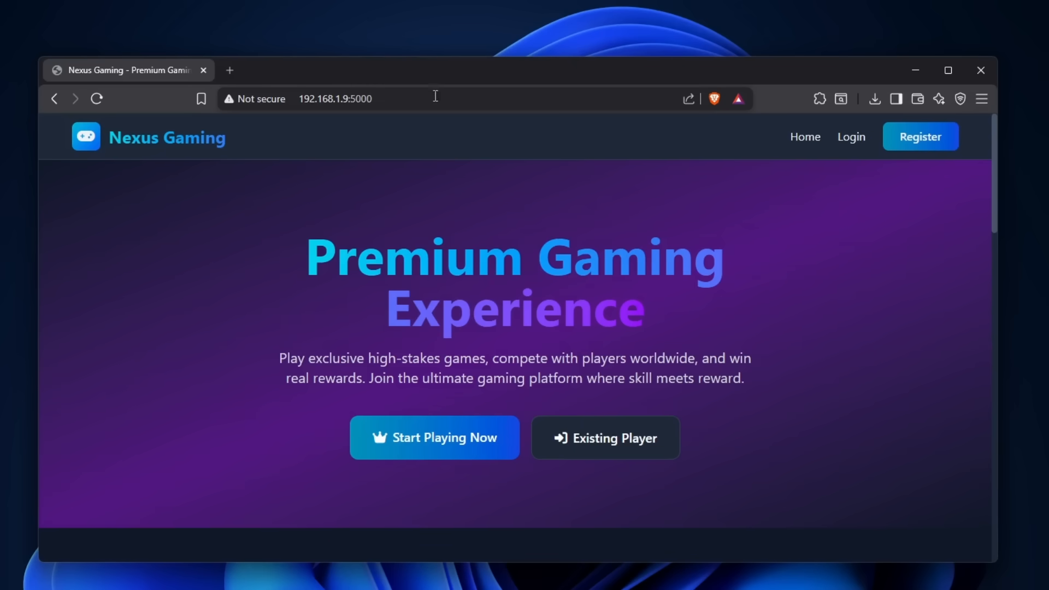
pyautogui.moveTo(437, 194)
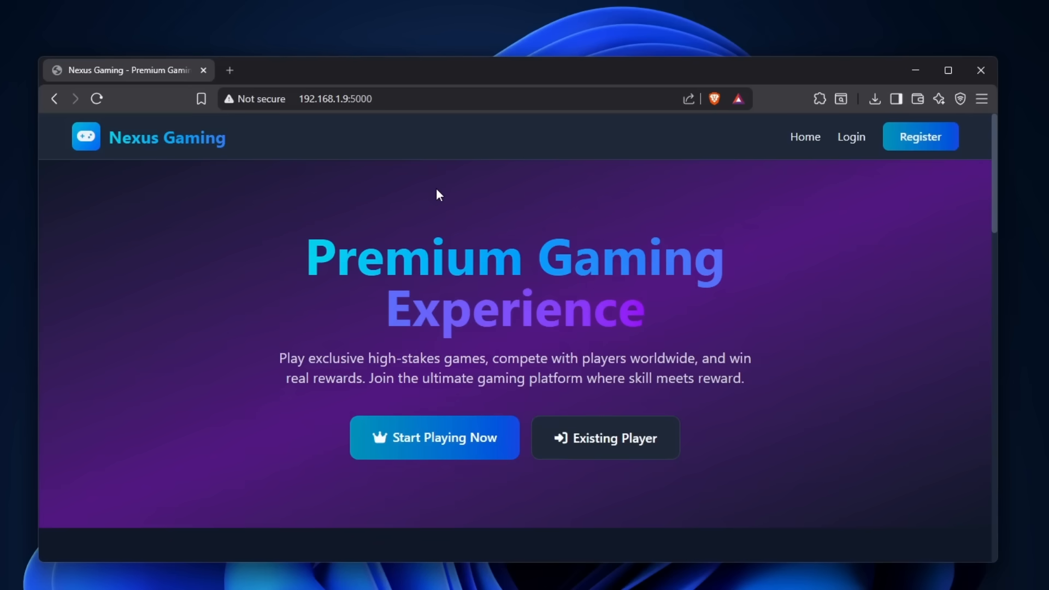
# Sign in as the attacker account with Remember me ticked and show its account options.
pyautogui.click(850, 137)
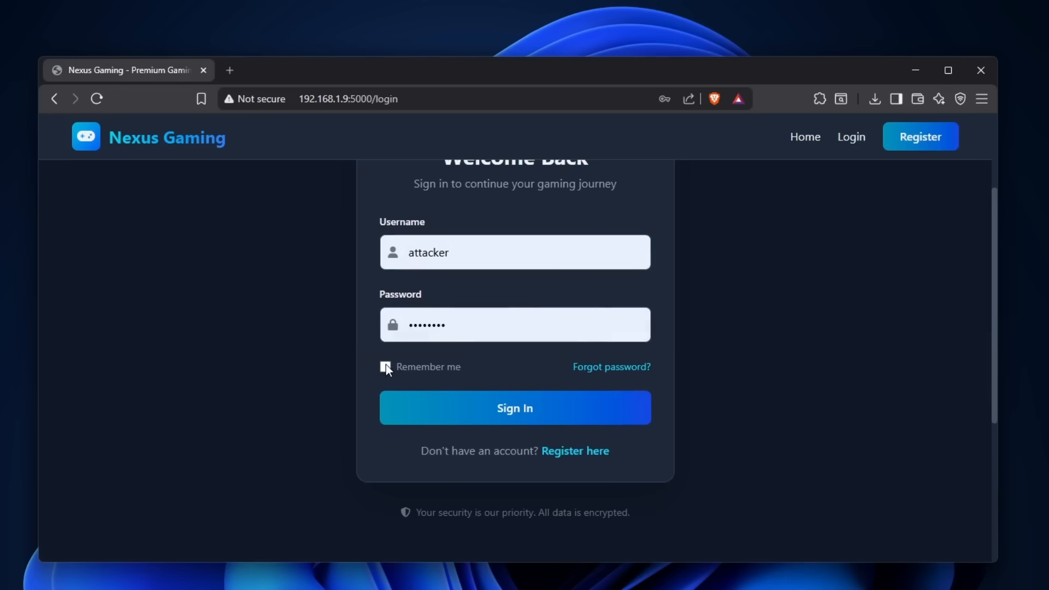
pyautogui.click(515, 407)
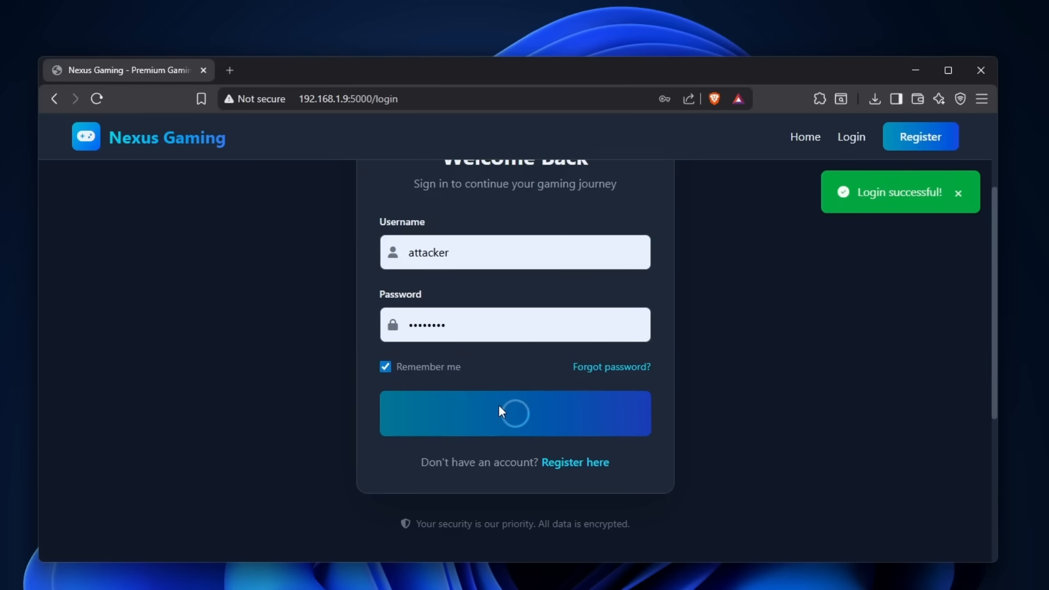
pyautogui.click(514, 413)
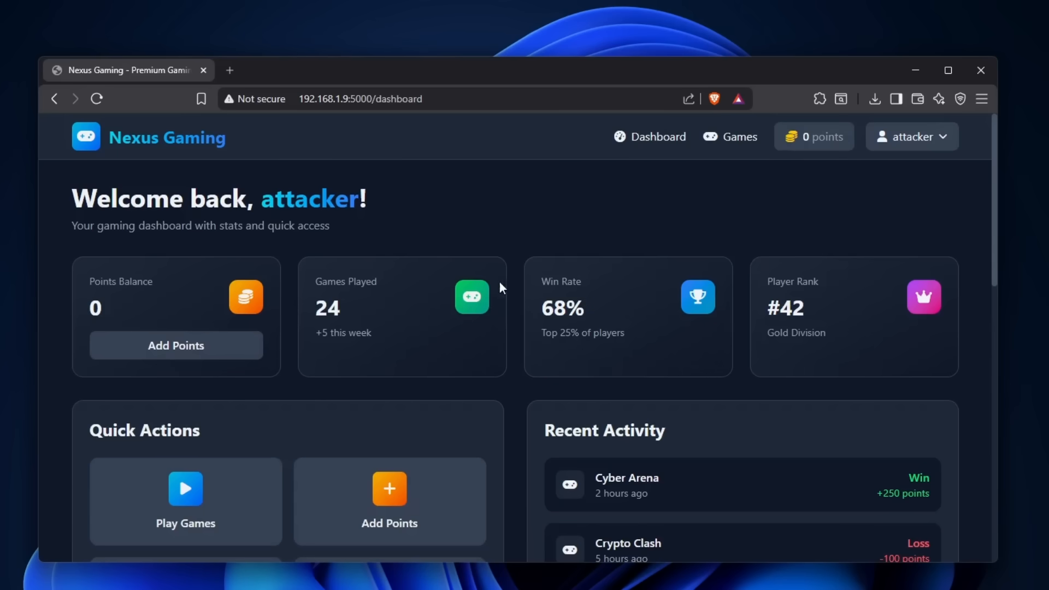
pyautogui.moveTo(494, 287)
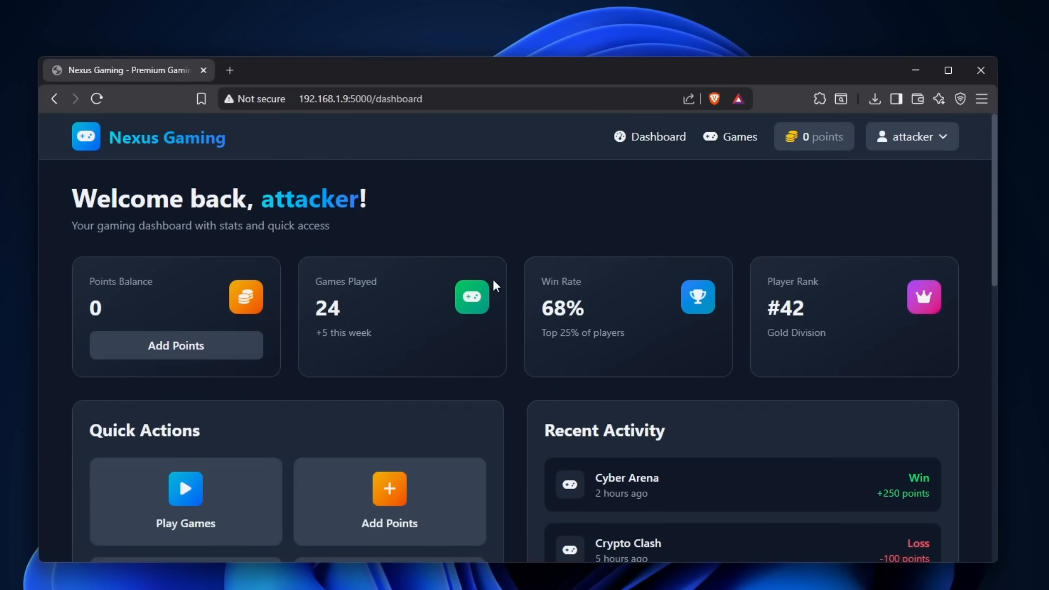
pyautogui.moveTo(476, 268)
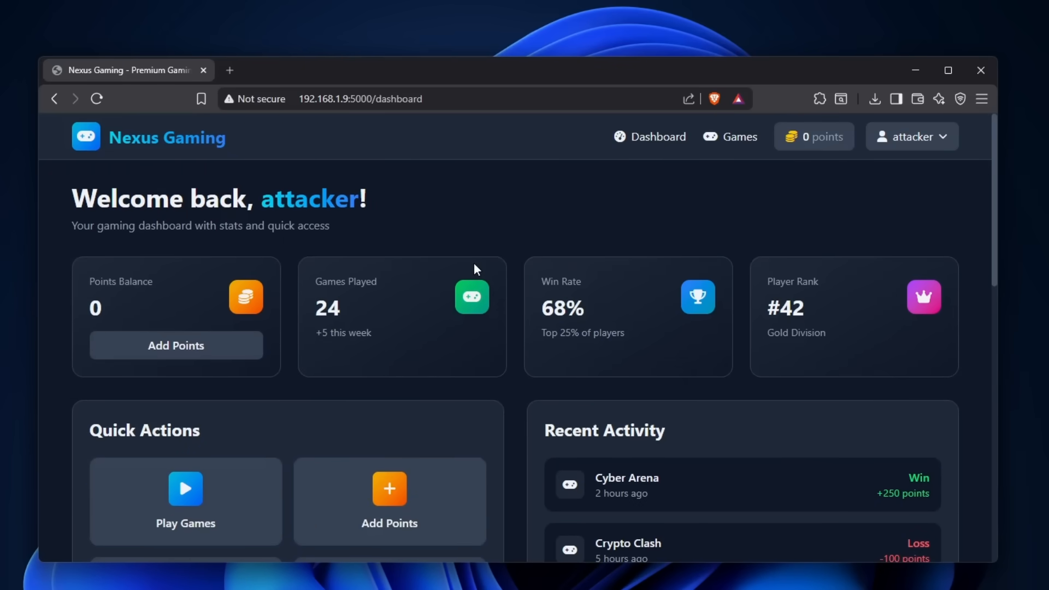
pyautogui.click(911, 137)
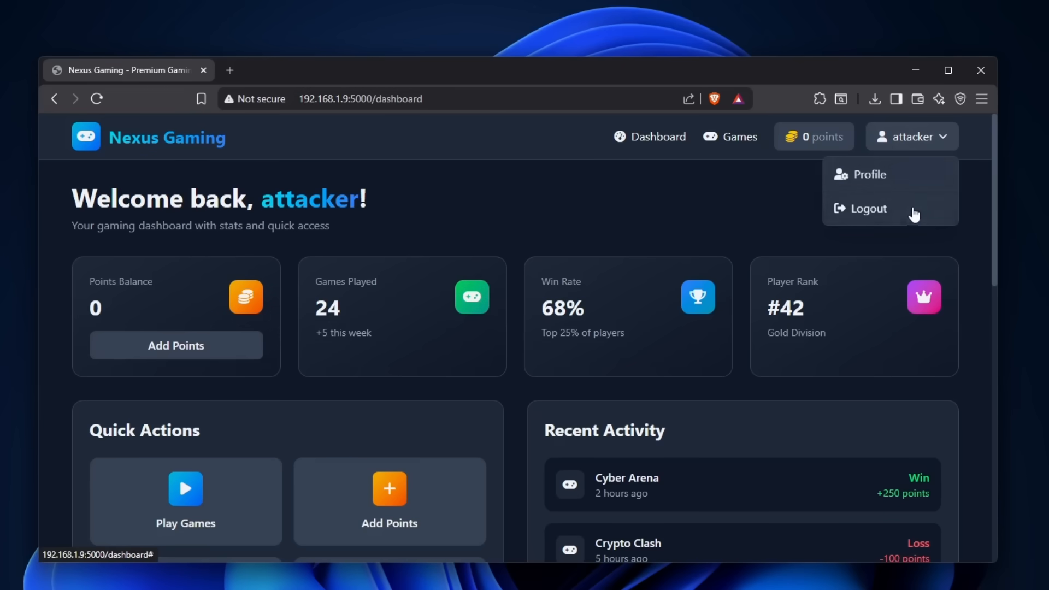
pyautogui.click(872, 174)
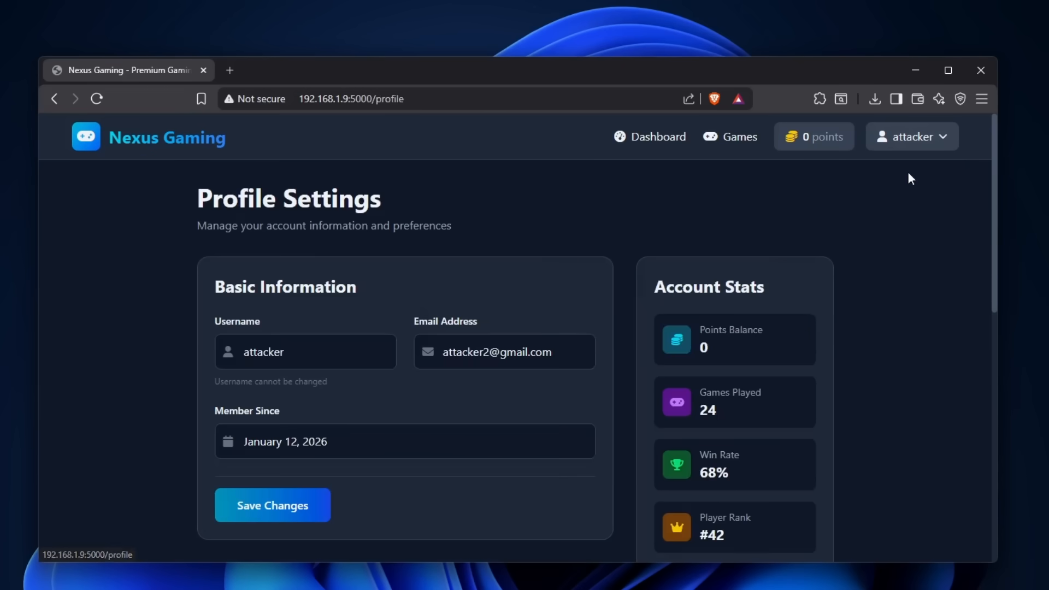
pyautogui.scroll(-3)
pyautogui.write('3')
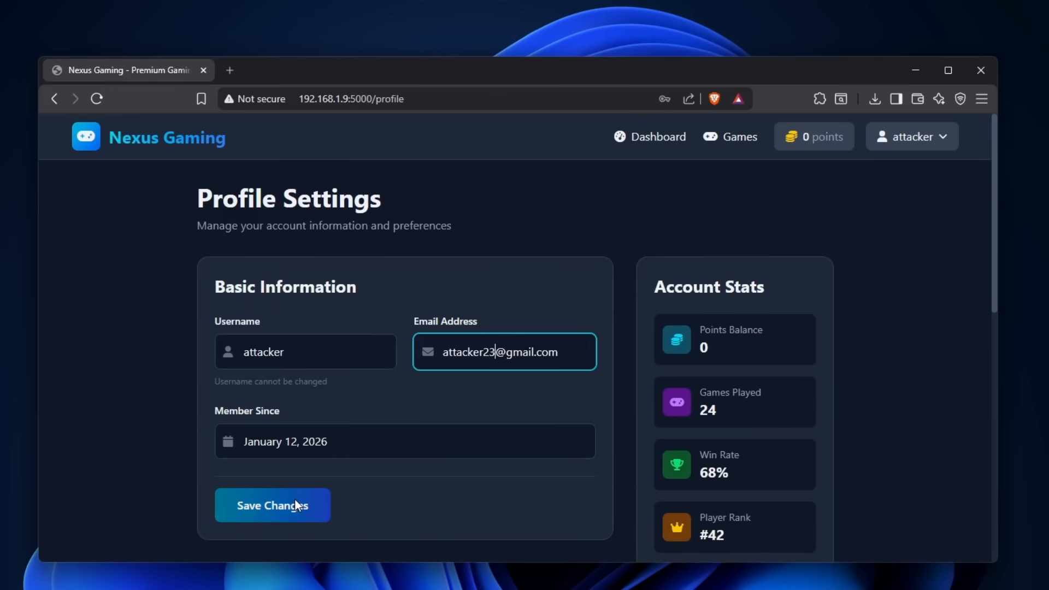
pyautogui.click(272, 505)
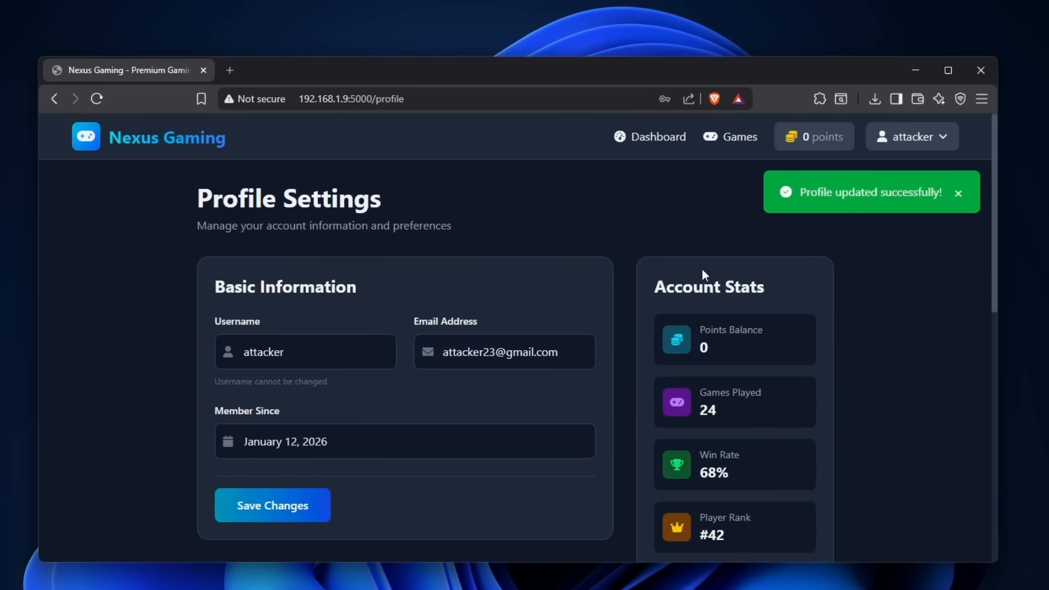
pyautogui.scroll(-3)
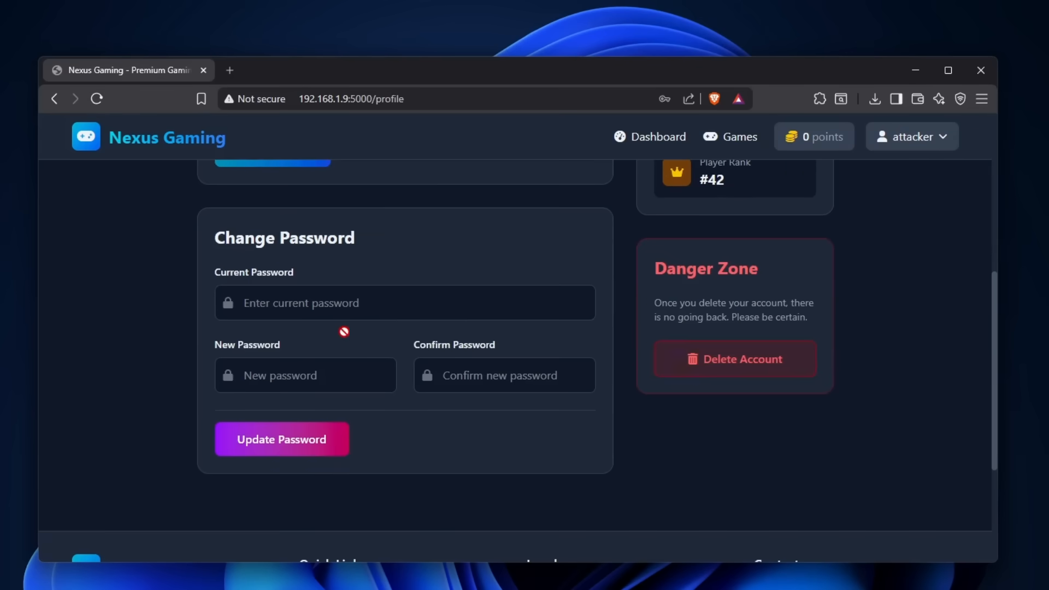
pyautogui.click(404, 302)
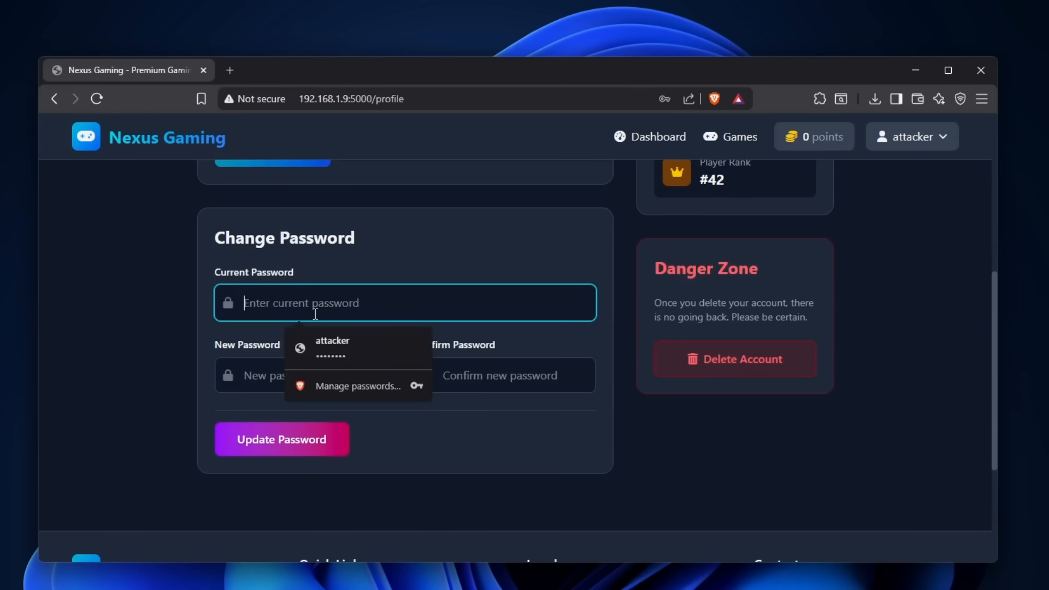
pyautogui.click(332, 341)
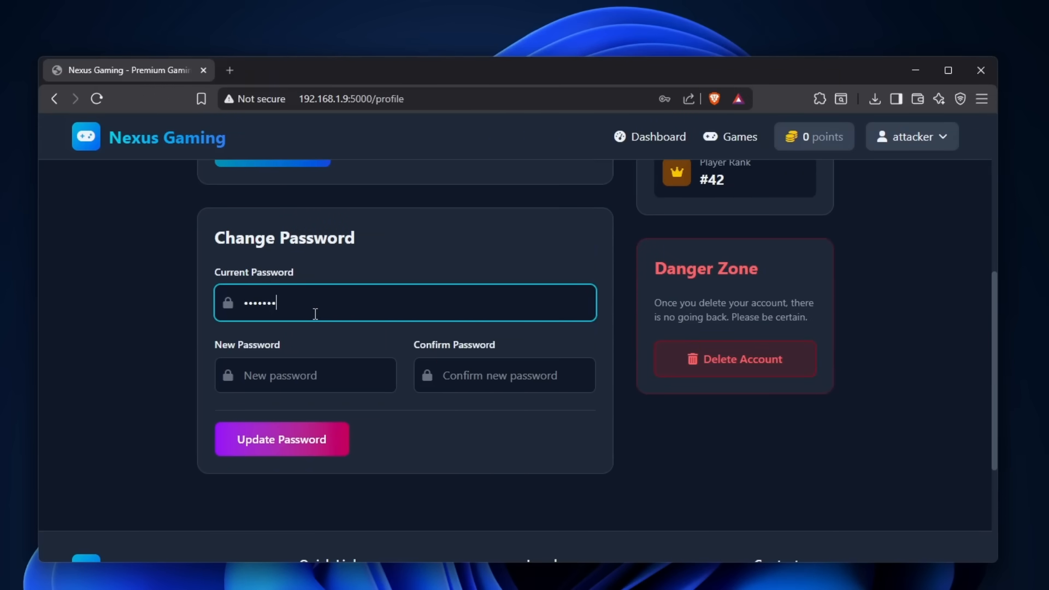
pyautogui.click(305, 375)
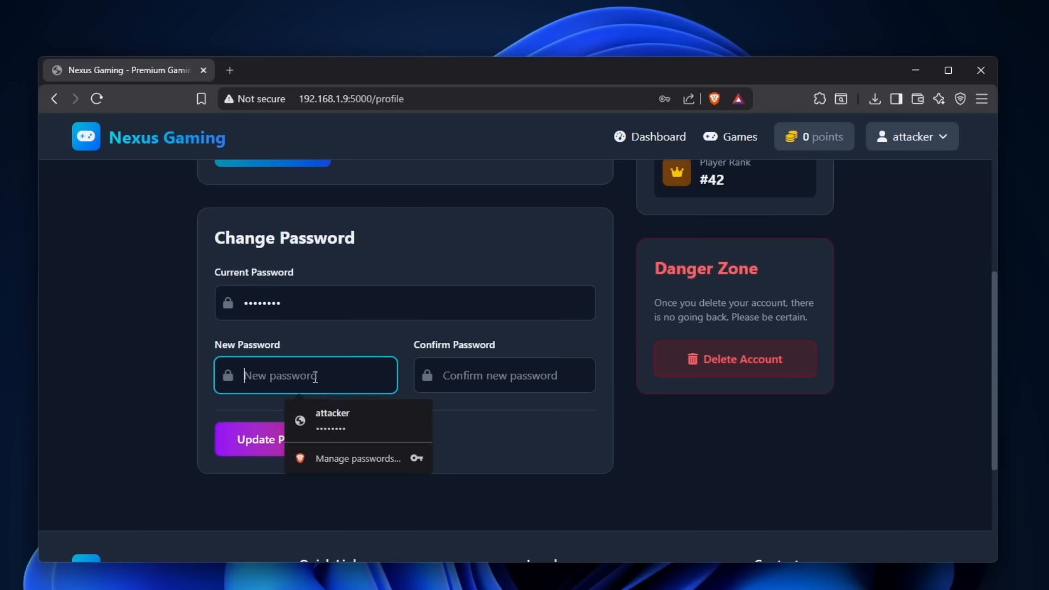
pyautogui.click(332, 420)
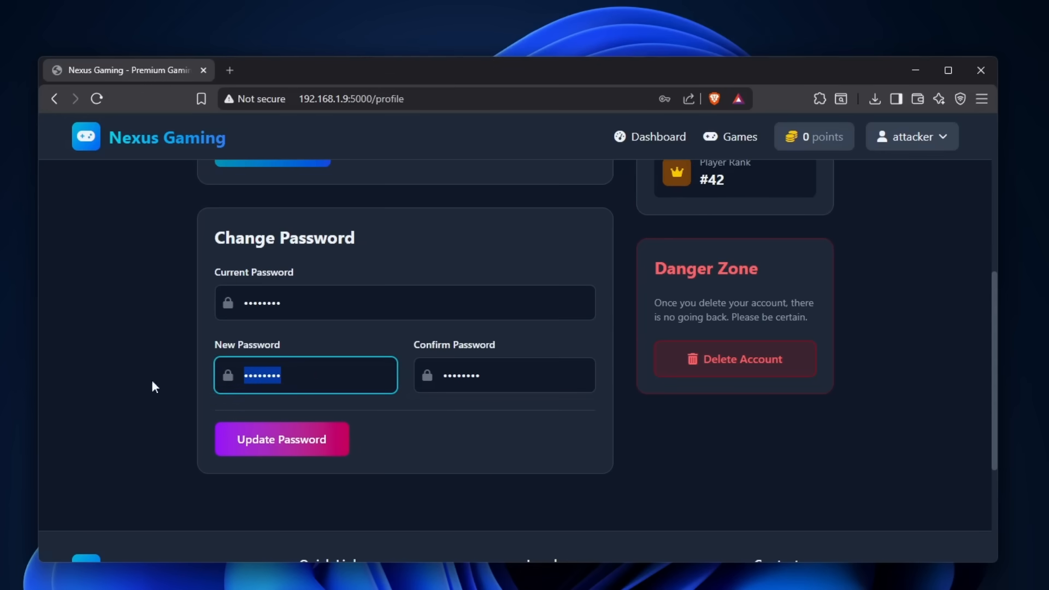
pyautogui.click(281, 439)
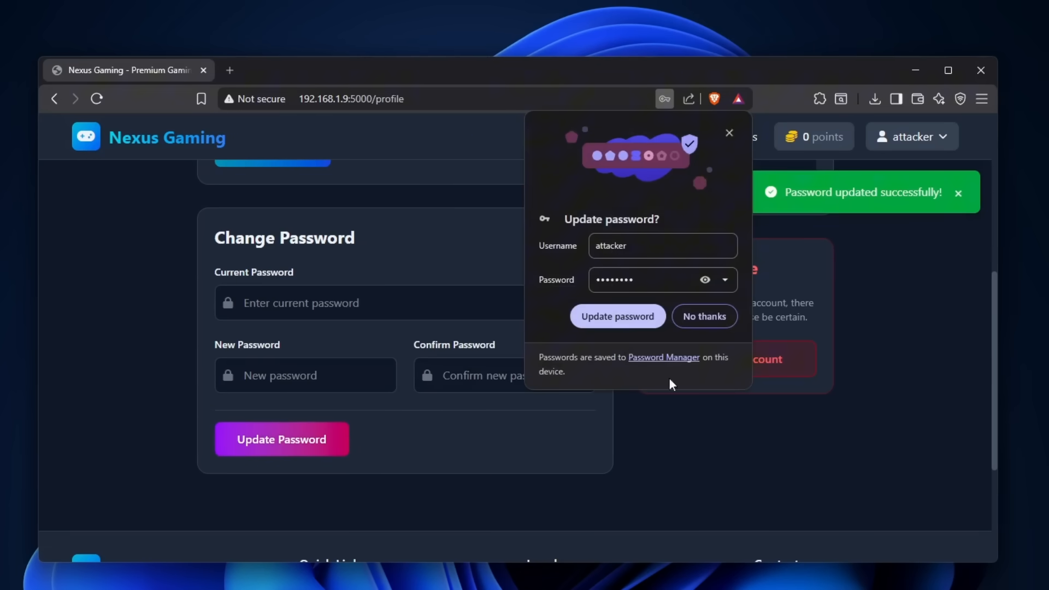
pyautogui.click(705, 280)
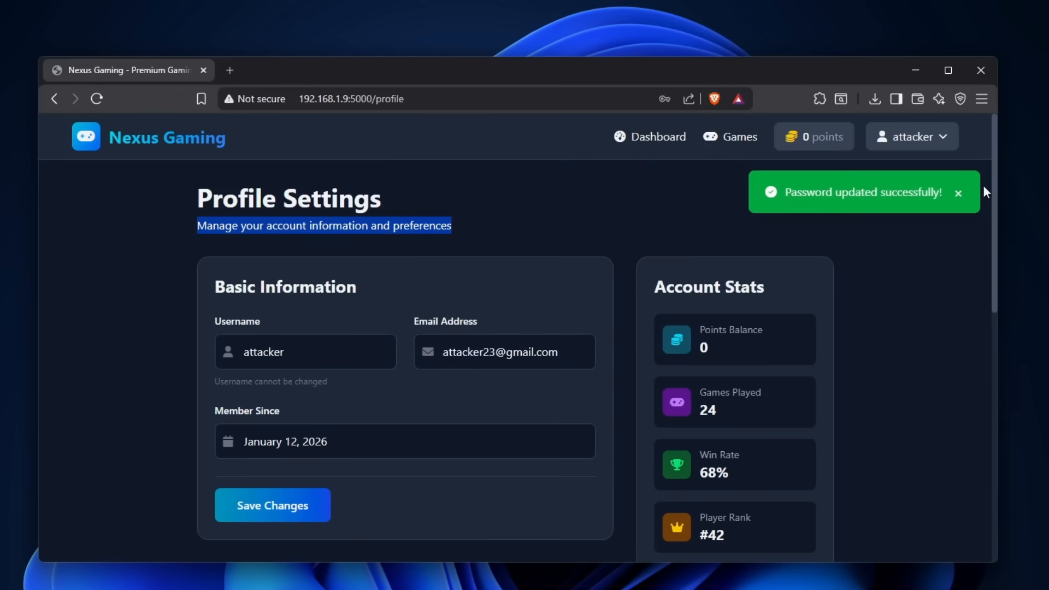
pyautogui.click(958, 192)
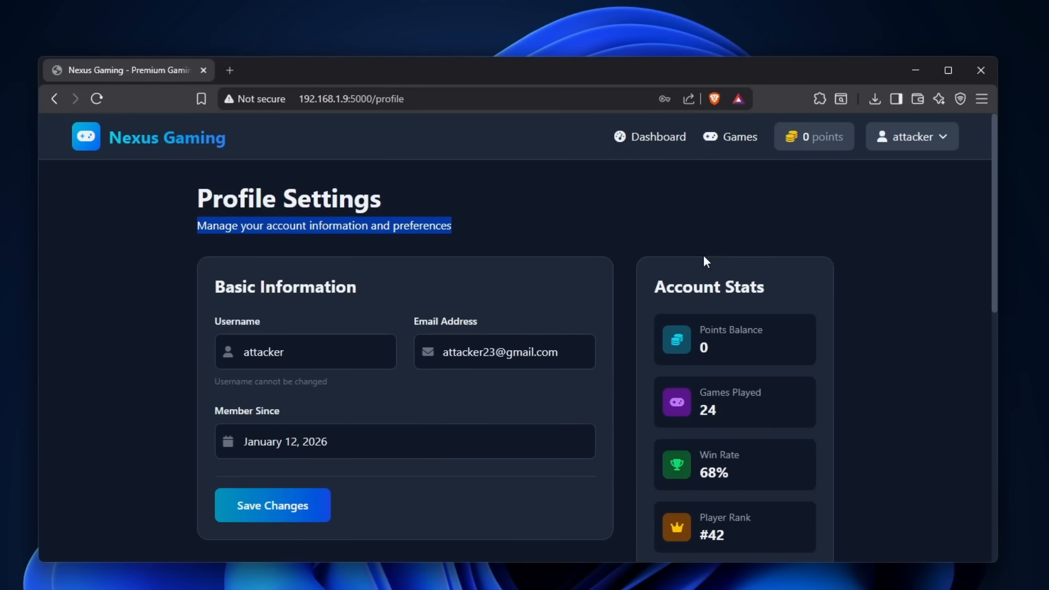
pyautogui.click(912, 137)
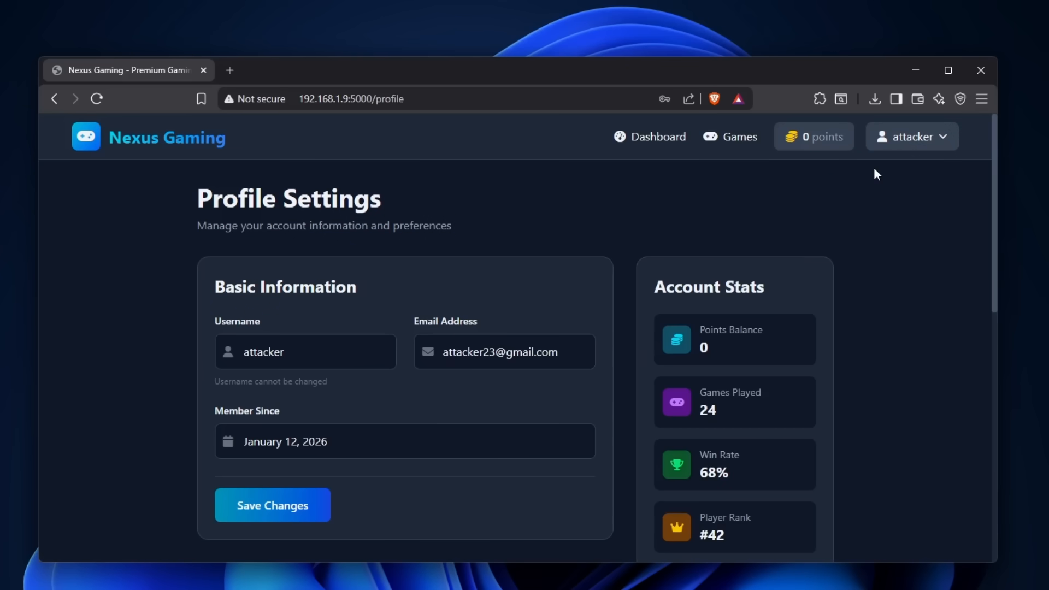
pyautogui.moveTo(198, 197); pyautogui.dragTo(362, 198)
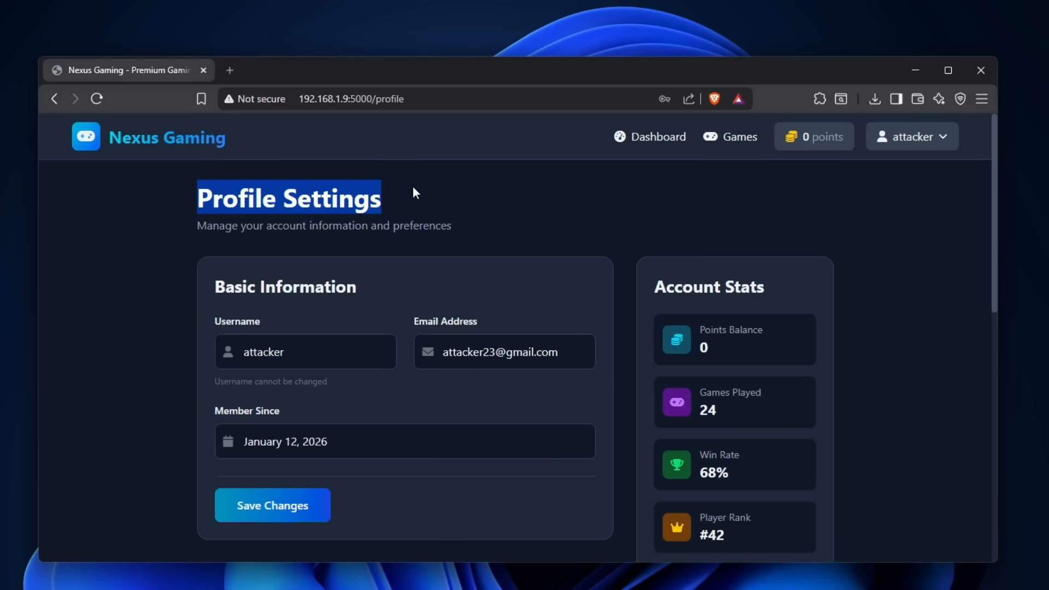
pyautogui.moveTo(423, 229)
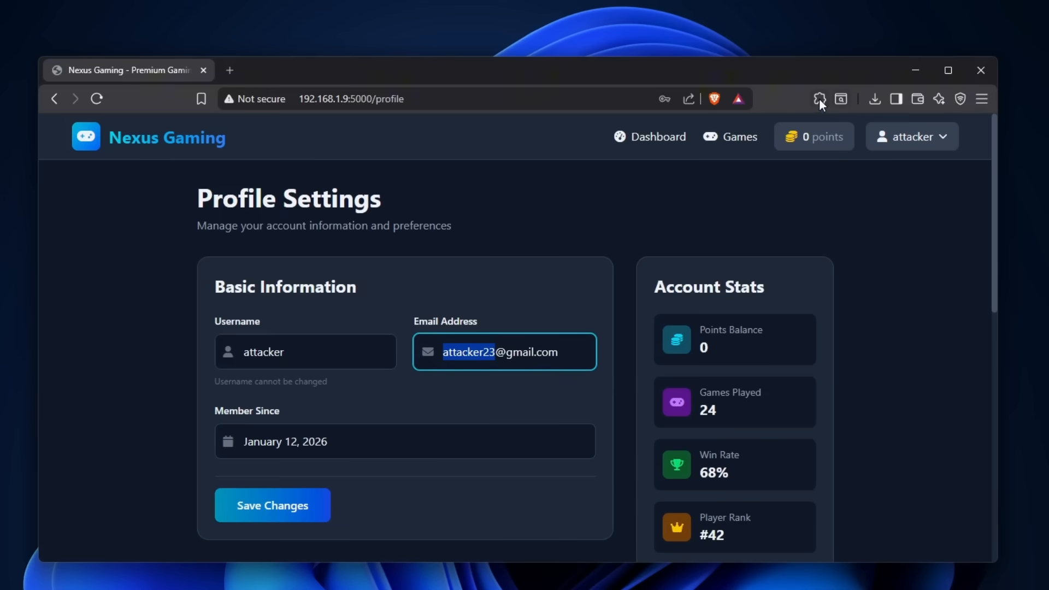
# Route the browser's traffic through the burp profile in FoxyProxy.
pyautogui.click(799, 99)
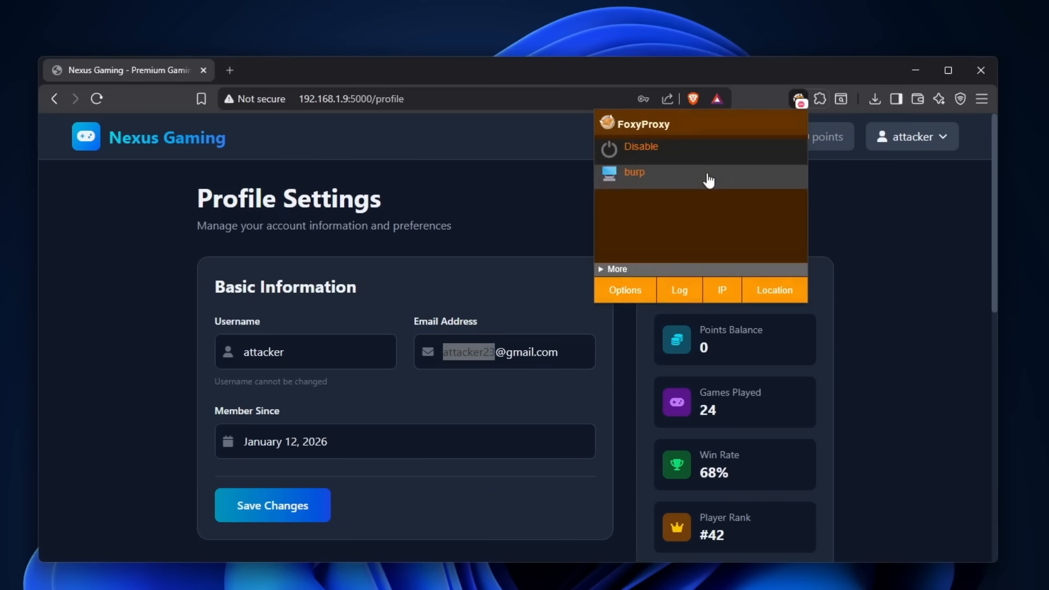
pyautogui.click(505, 351)
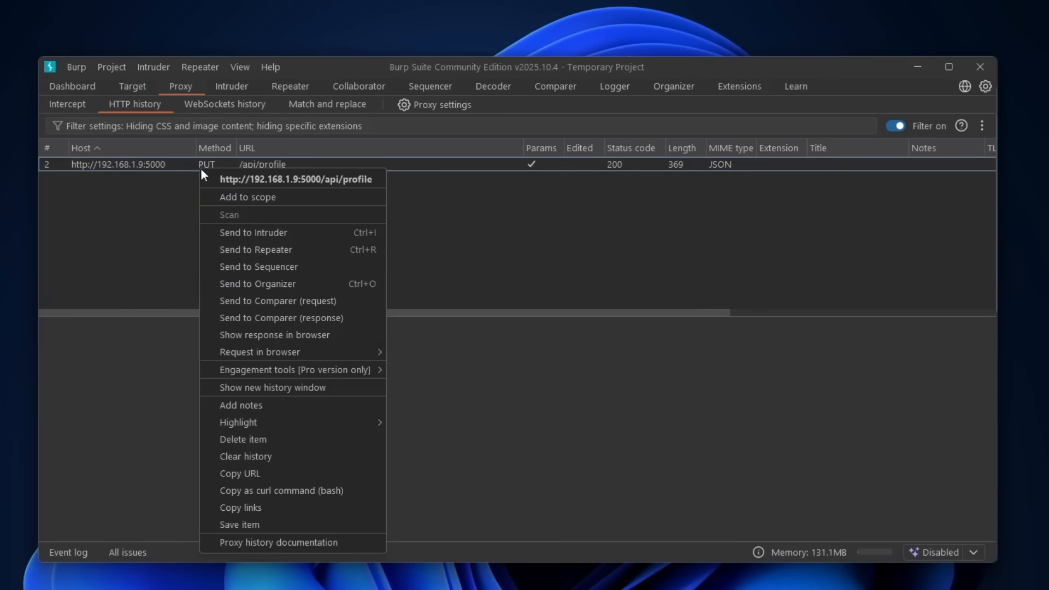
# Send the captured PUT /api/profile request to Repeater and replay it.
pyautogui.click(255, 249)
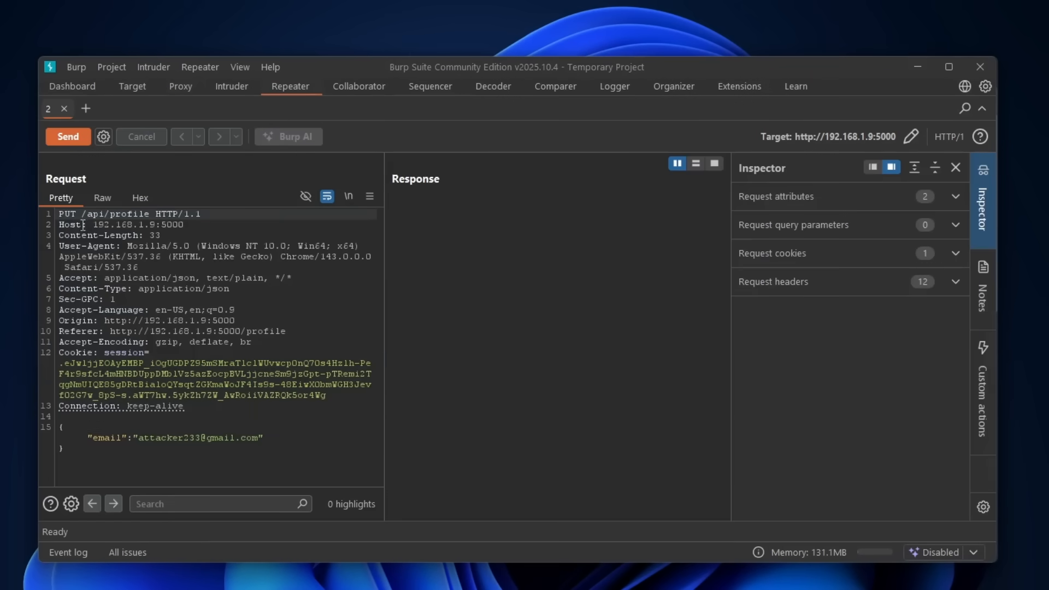
pyautogui.doubleClick(67, 213)
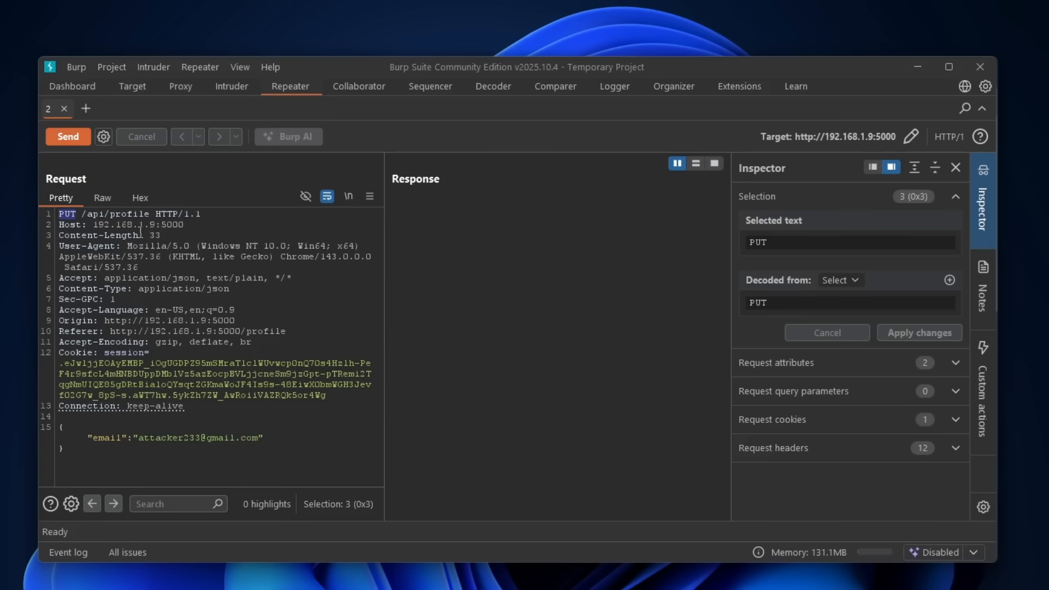
pyautogui.click(67, 137)
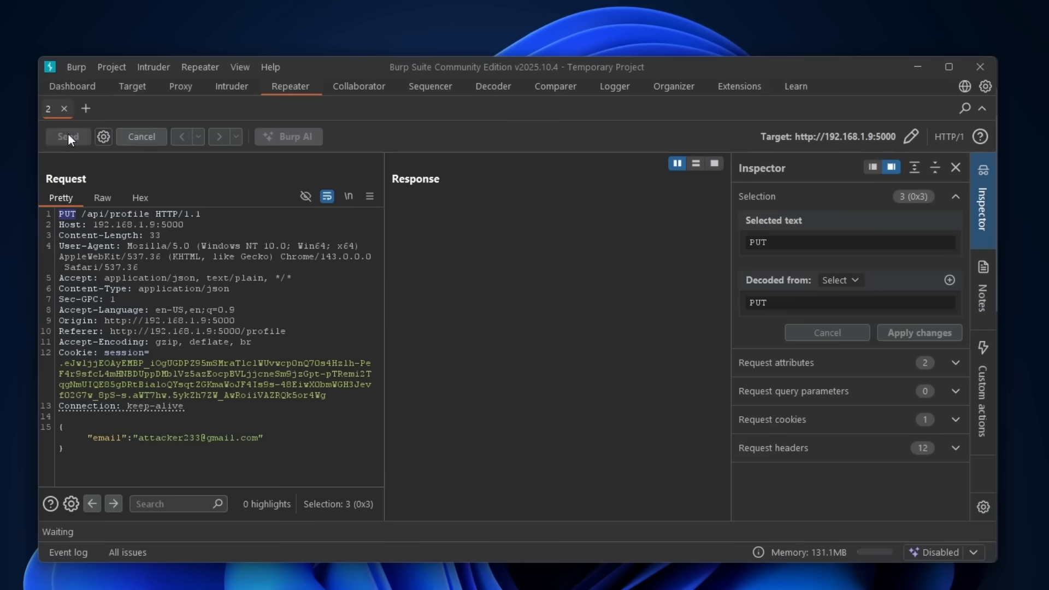
pyautogui.click(68, 136)
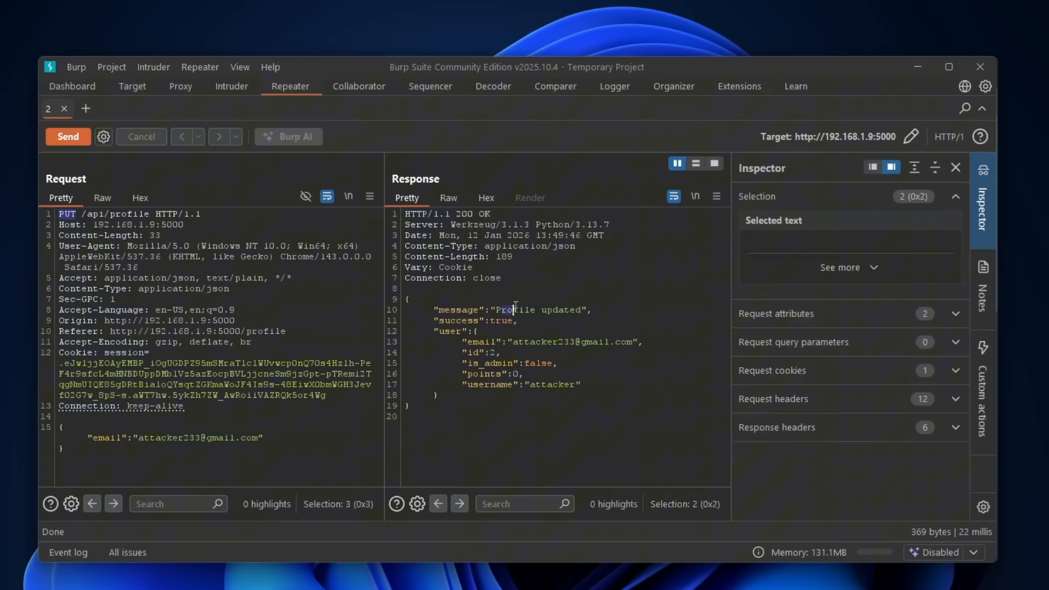
# Inspect the id value 2 in the response and begin editing the email key in the body.
pyautogui.moveTo(490, 320); pyautogui.dragTo(510, 320)
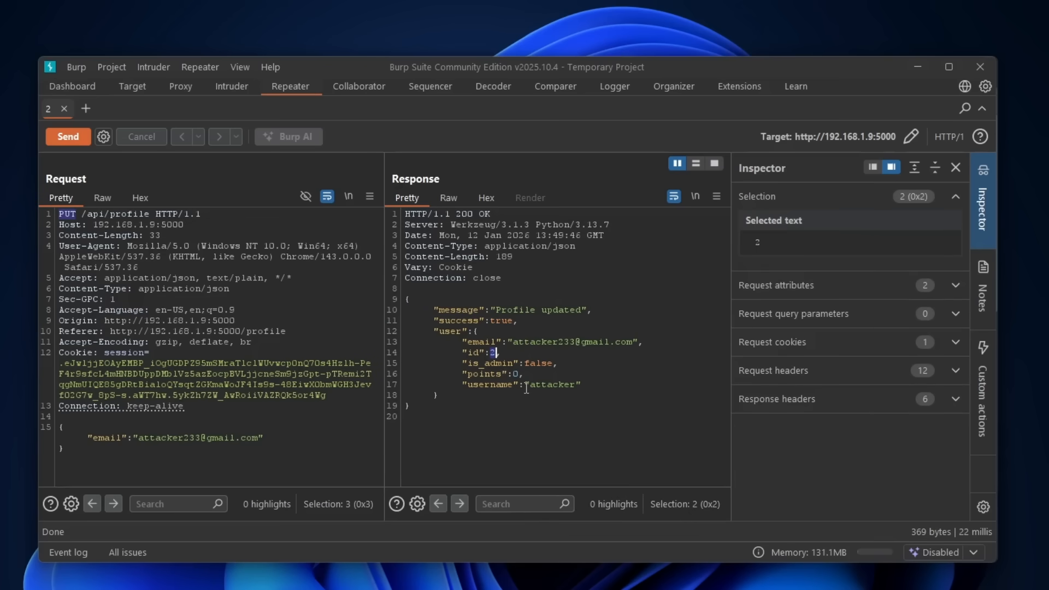
pyautogui.click(268, 437)
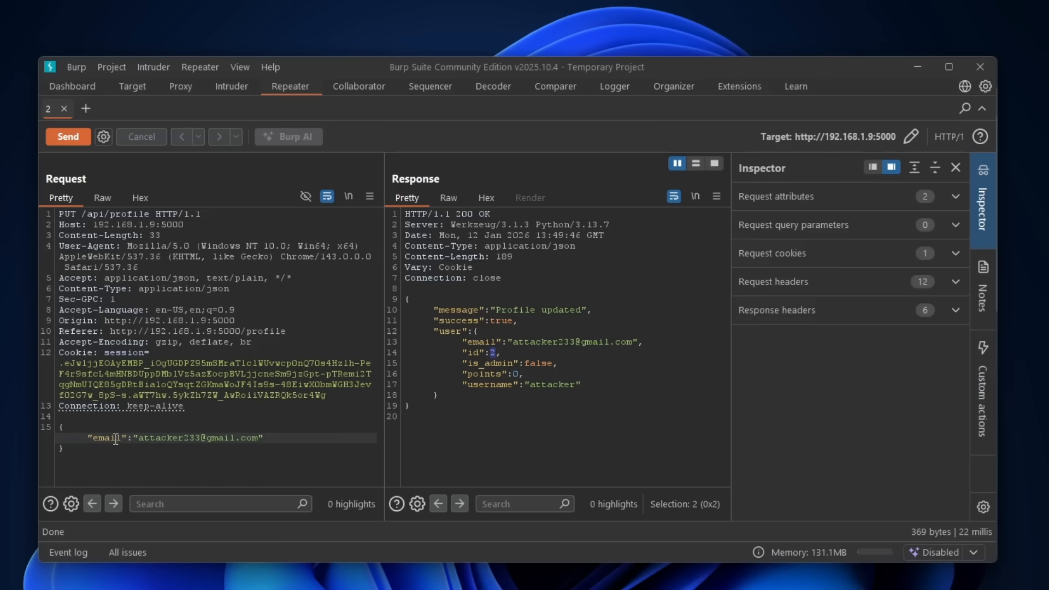
pyautogui.doubleClick(476, 352)
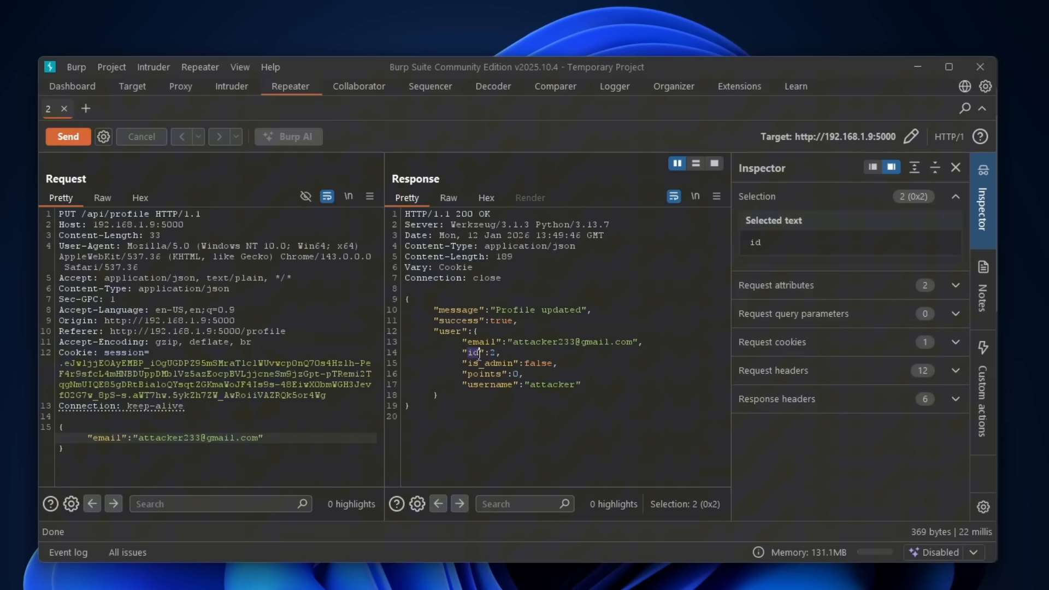
pyautogui.doubleClick(62, 215)
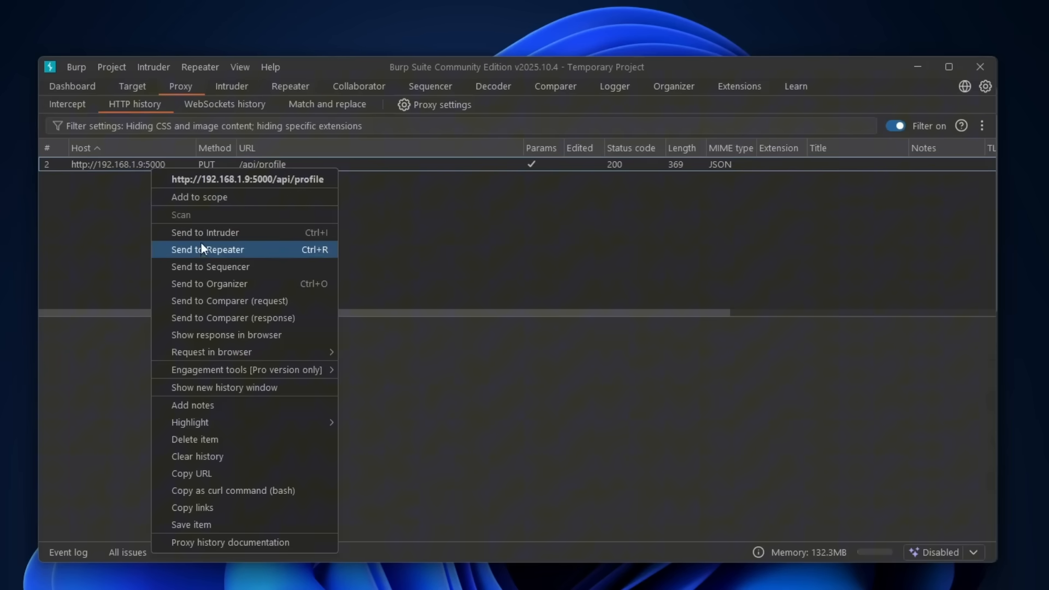
# Send the request to Repeater again and replay it with "id":1337 in the JSON body.
pyautogui.click(207, 249)
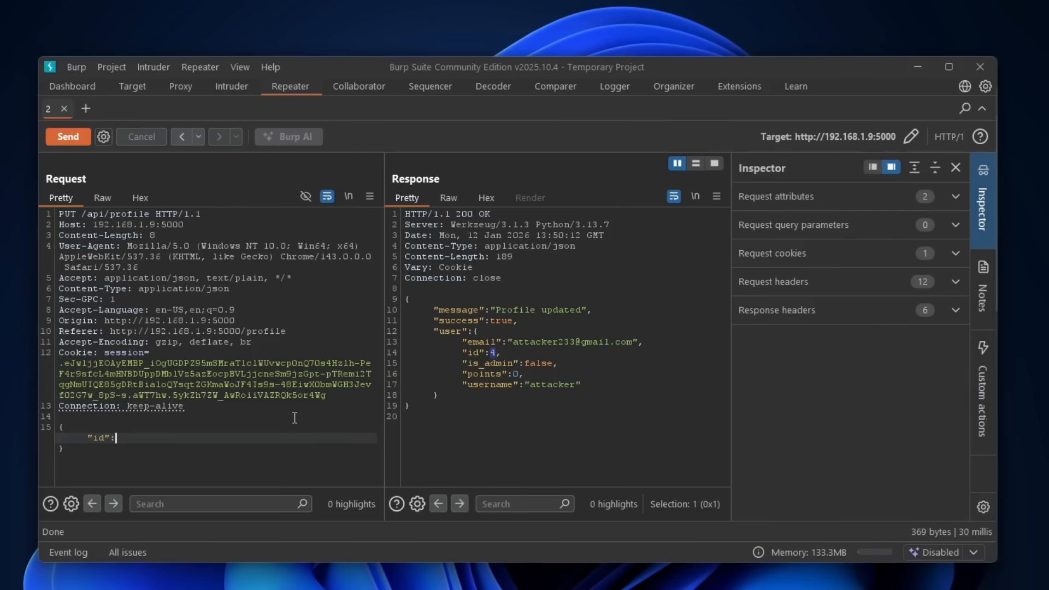
pyautogui.write('1337')
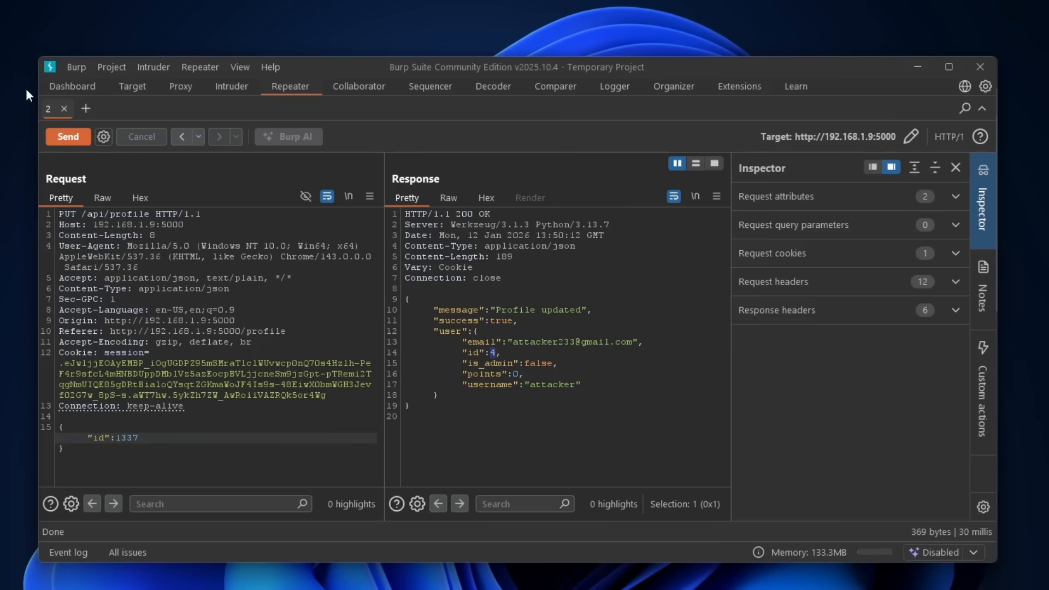
pyautogui.click(68, 137)
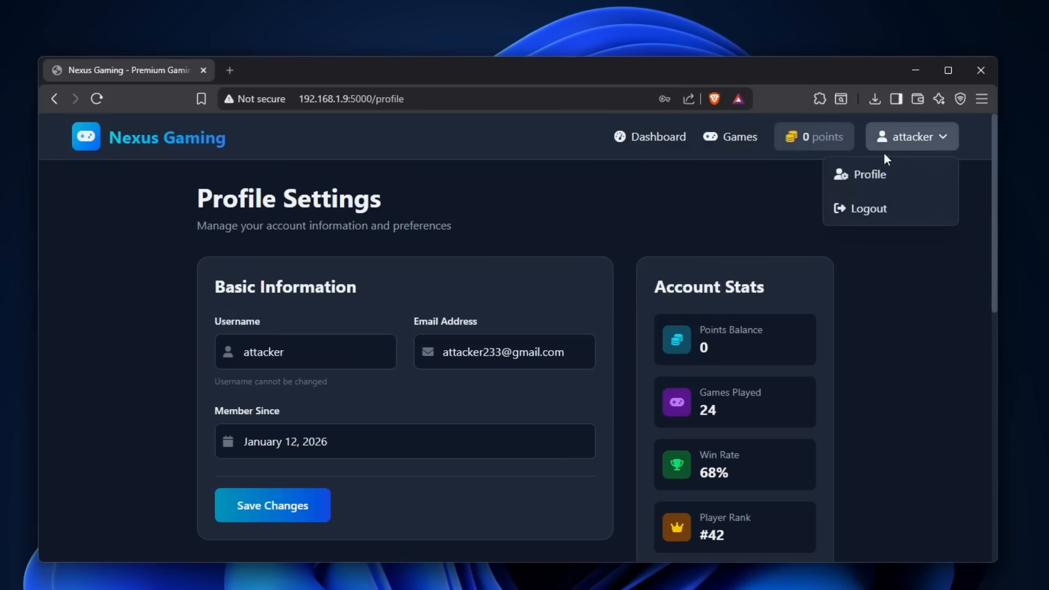
# Save the attacker's profile with a changed email address.
pyautogui.click(867, 208)
pyautogui.write('w')
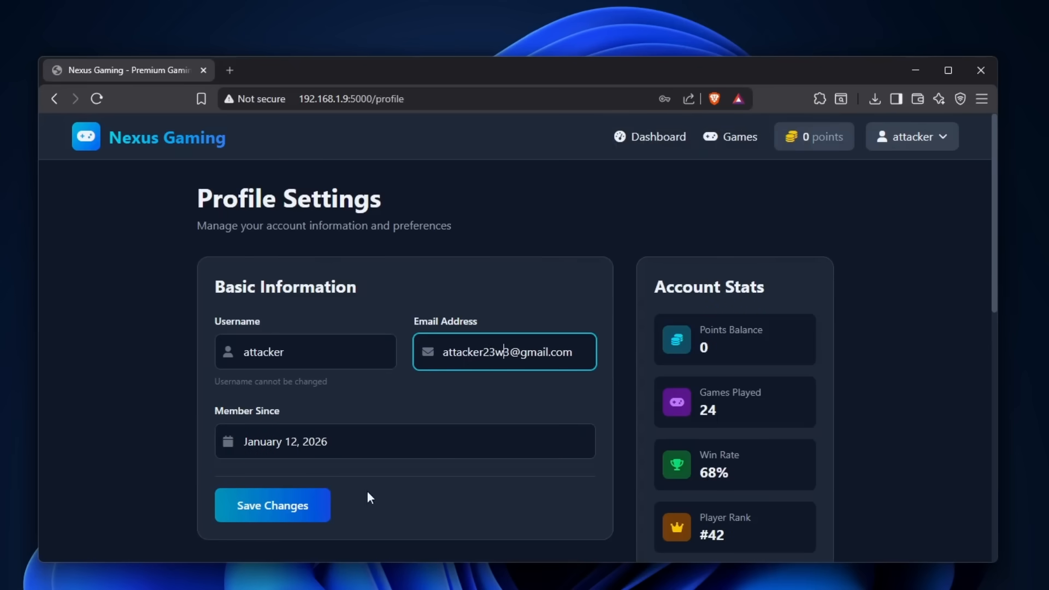
pyautogui.click(817, 98)
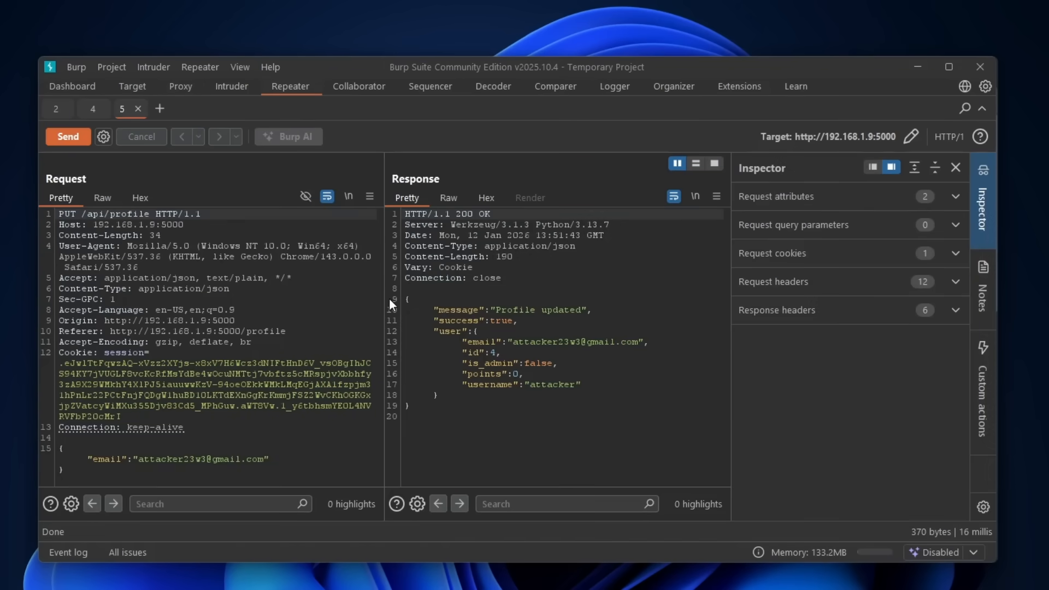
# Close the older Repeater tab and bring up the FoxyProxy profile choices in the browser.
pyautogui.click(85, 108)
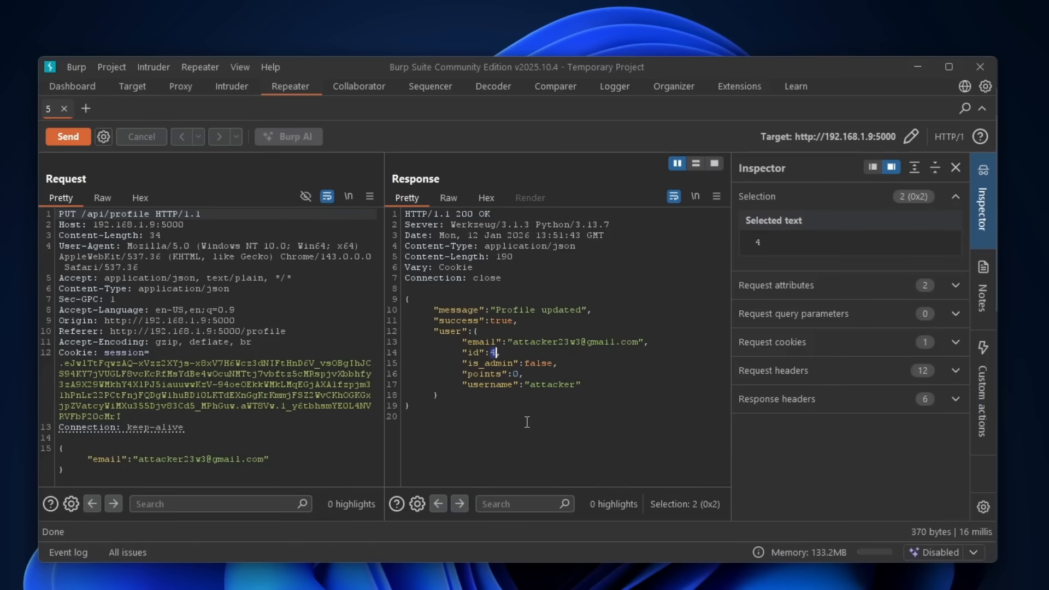
pyautogui.click(798, 99)
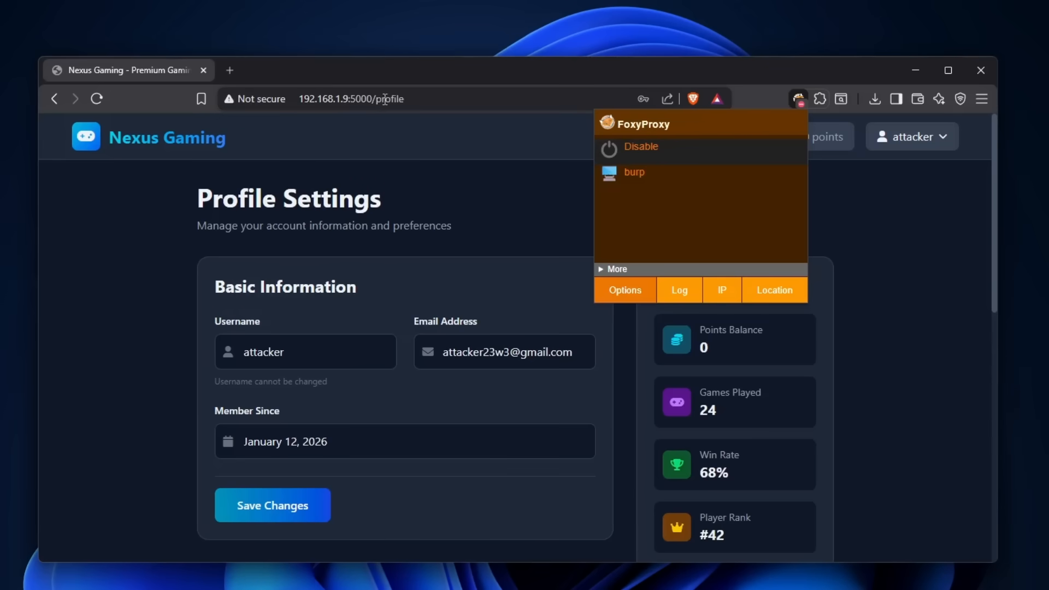
# Load 192.168.1.9:5000/admin in the address bar.
pyautogui.write('192.168.1.9:5000/admin')
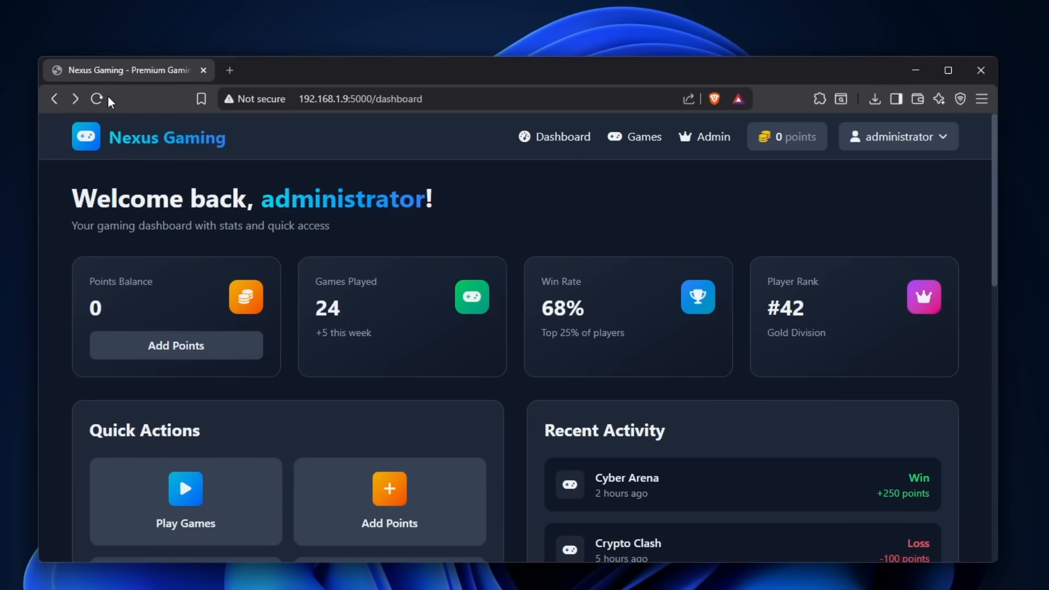
pyautogui.moveTo(708, 206)
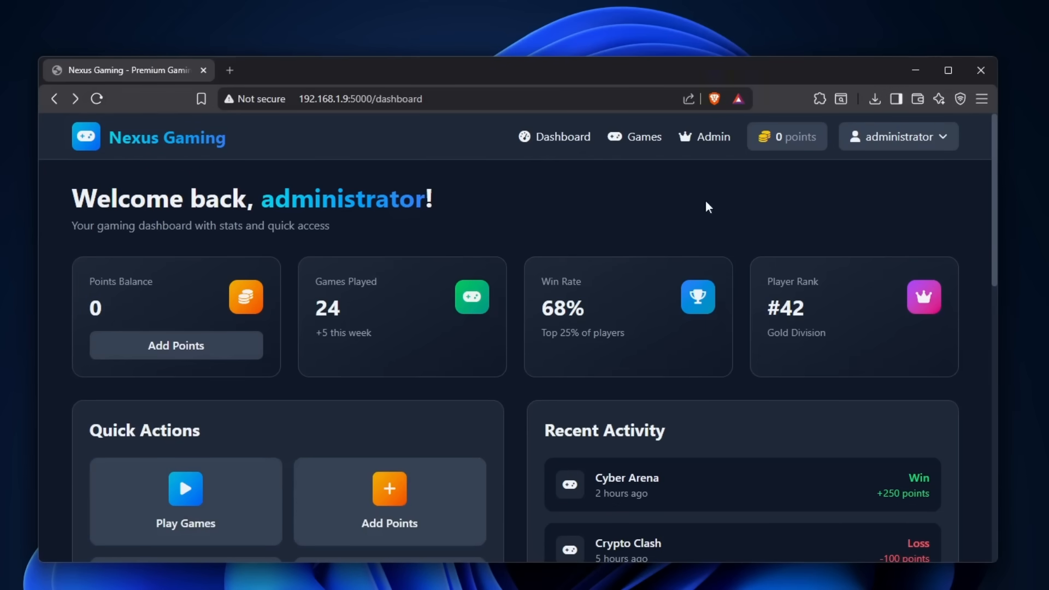
# Open the Admin Panel from the site navigation.
pyautogui.click(899, 137)
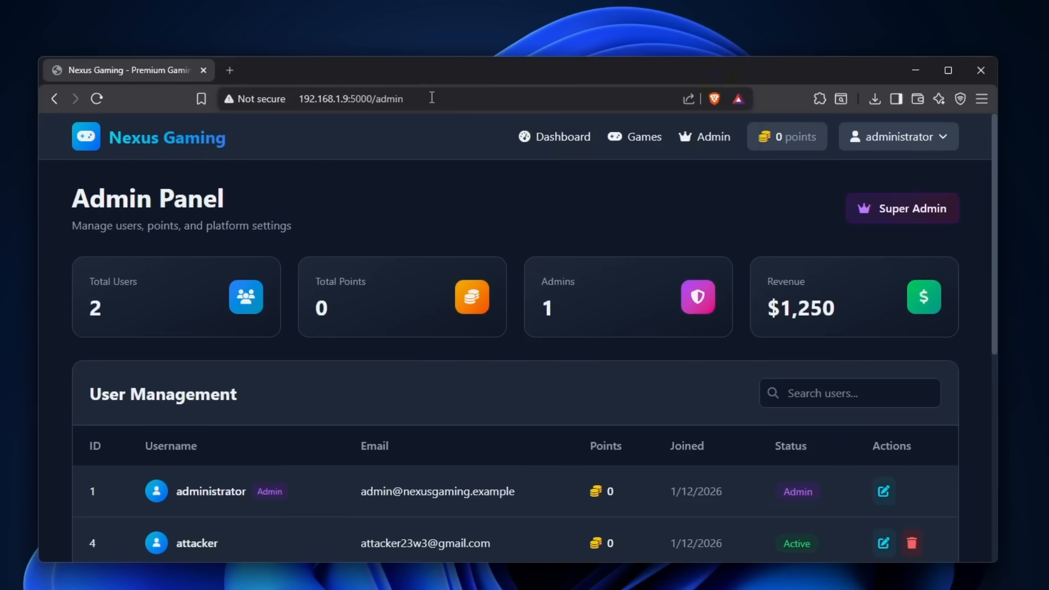
pyautogui.moveTo(714, 421)
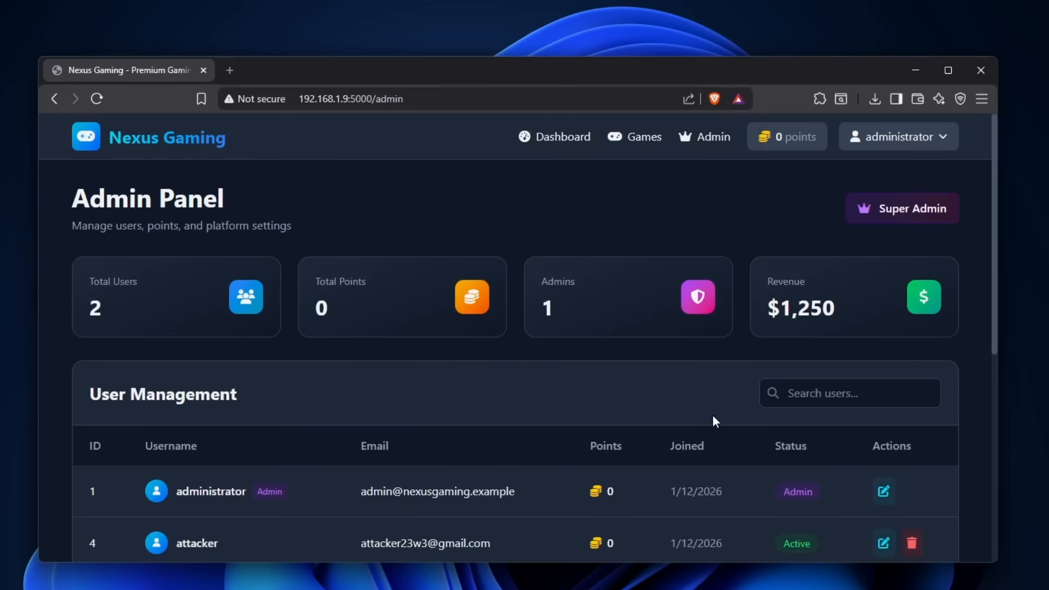